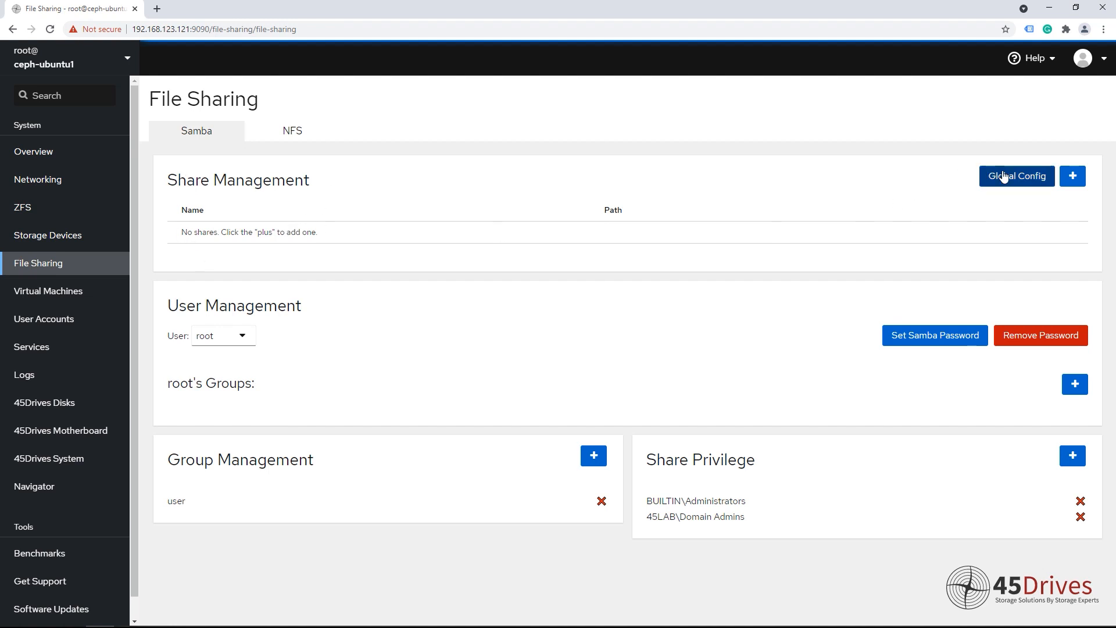
# Step: Review the global Samba settings and advanced parameters without changing anything
pyautogui.click(1016, 176)
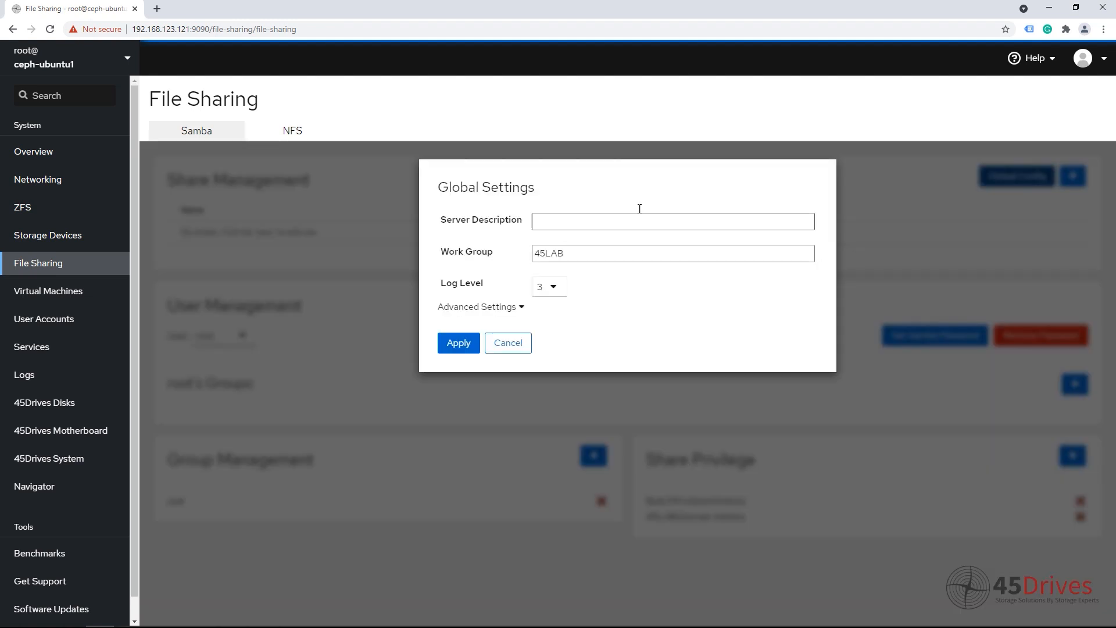
pyautogui.click(476, 306)
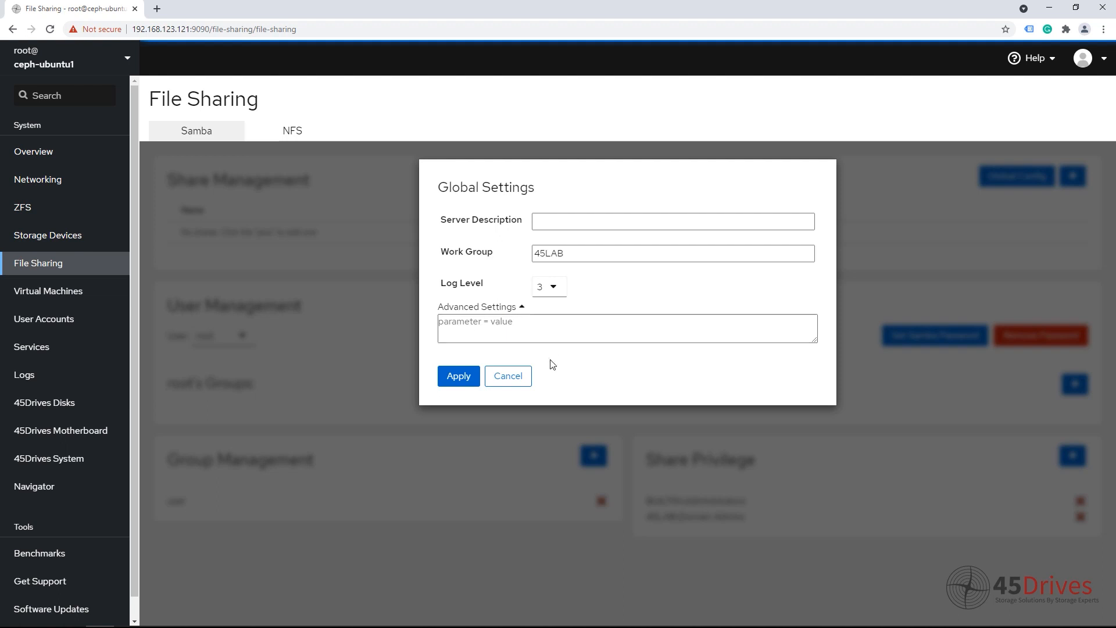
pyautogui.click(507, 375)
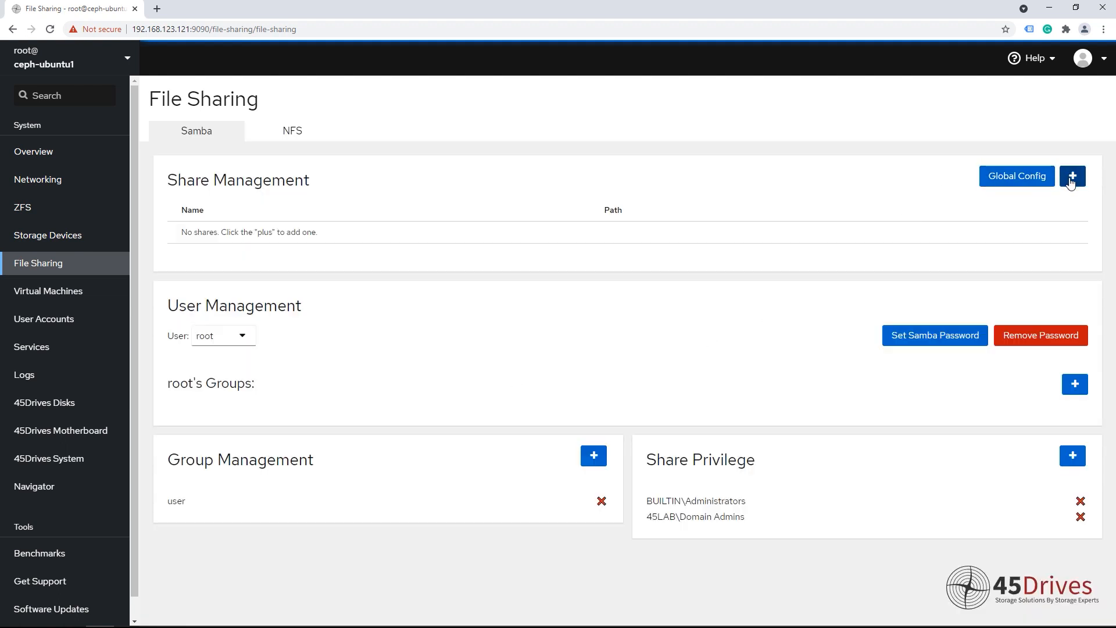
# Step: Draft a new Samba share named share1 at /tank/smb with Windows ACLs enabled
pyautogui.click(1073, 176)
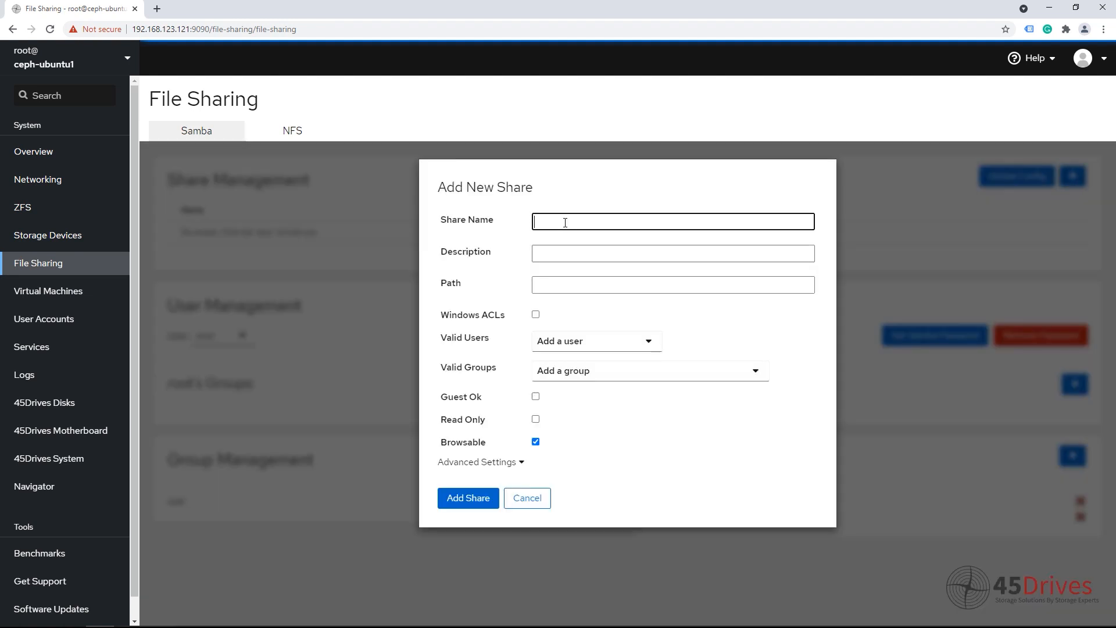
pyautogui.write('share12')
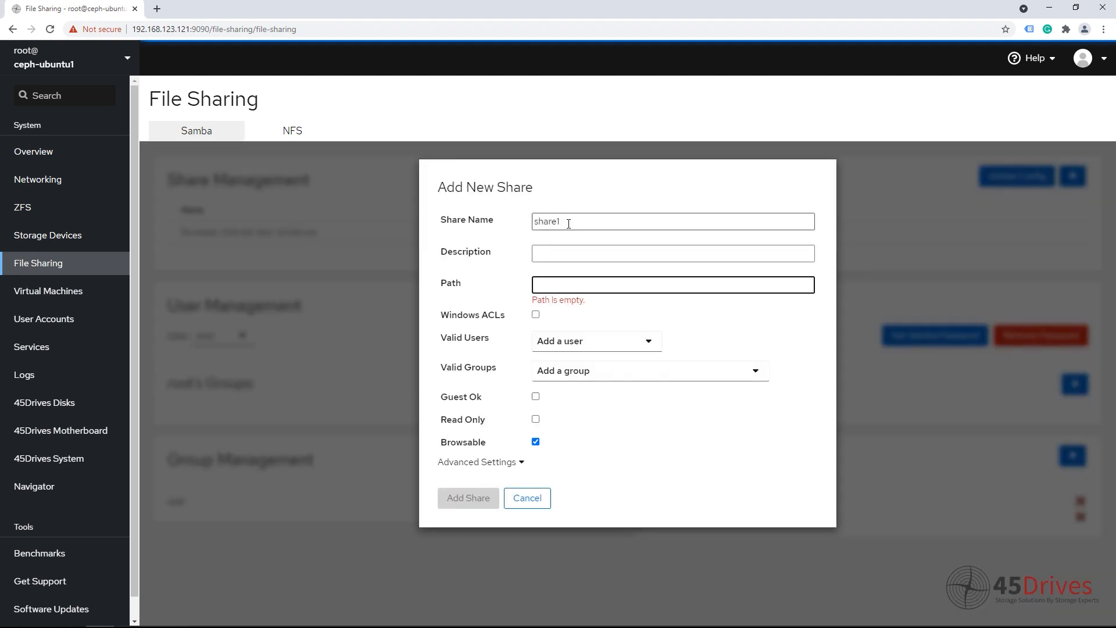
pyautogui.write('/')
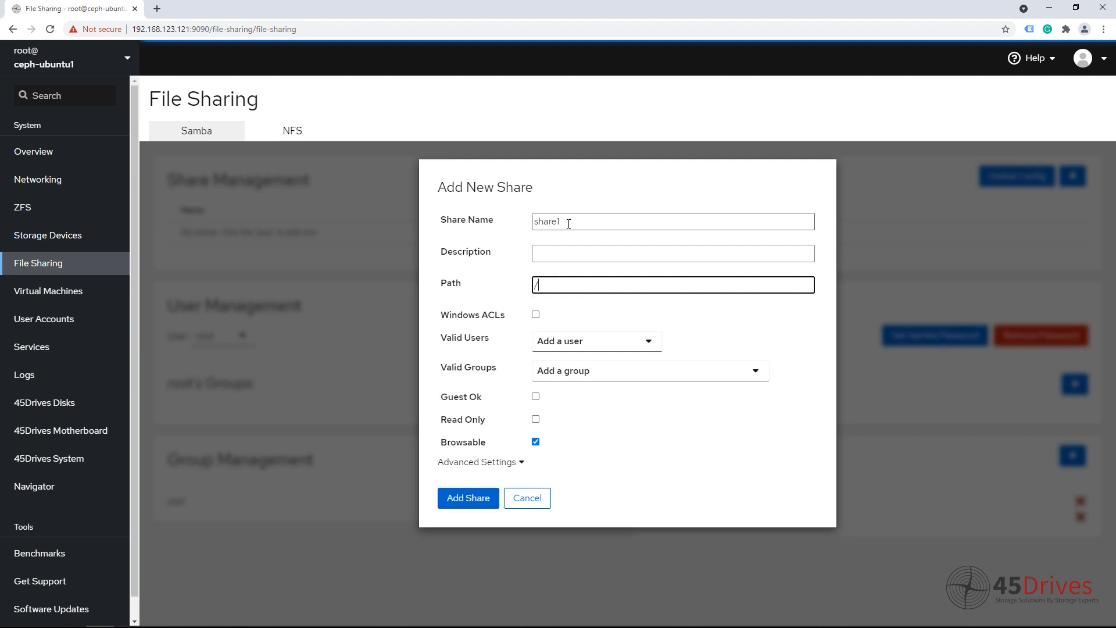
pyautogui.write('tank/sm')
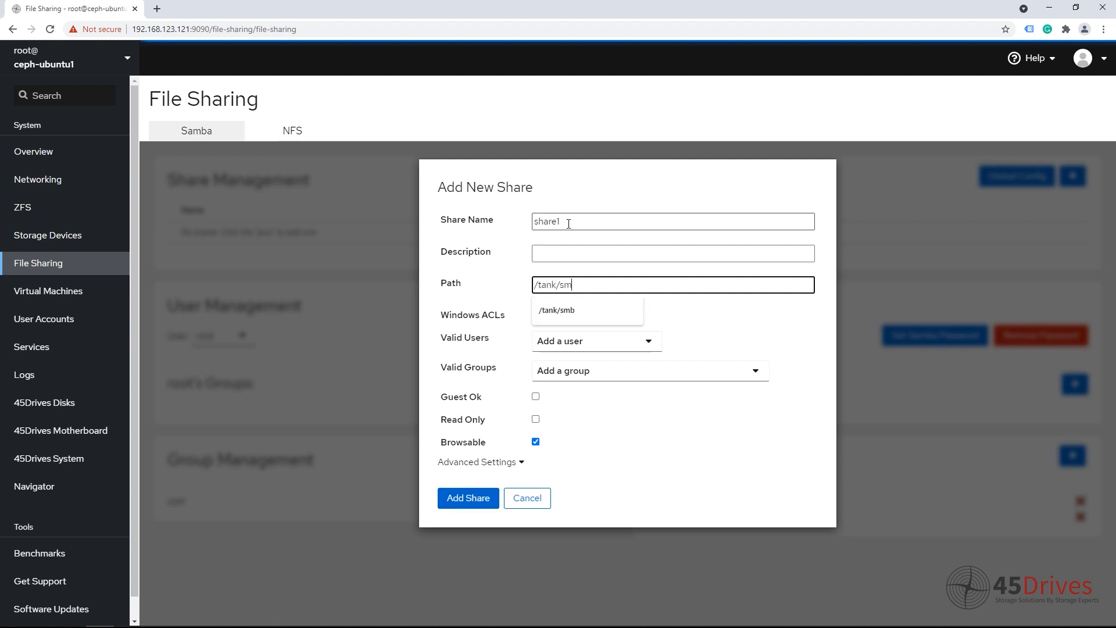
pyautogui.click(557, 309)
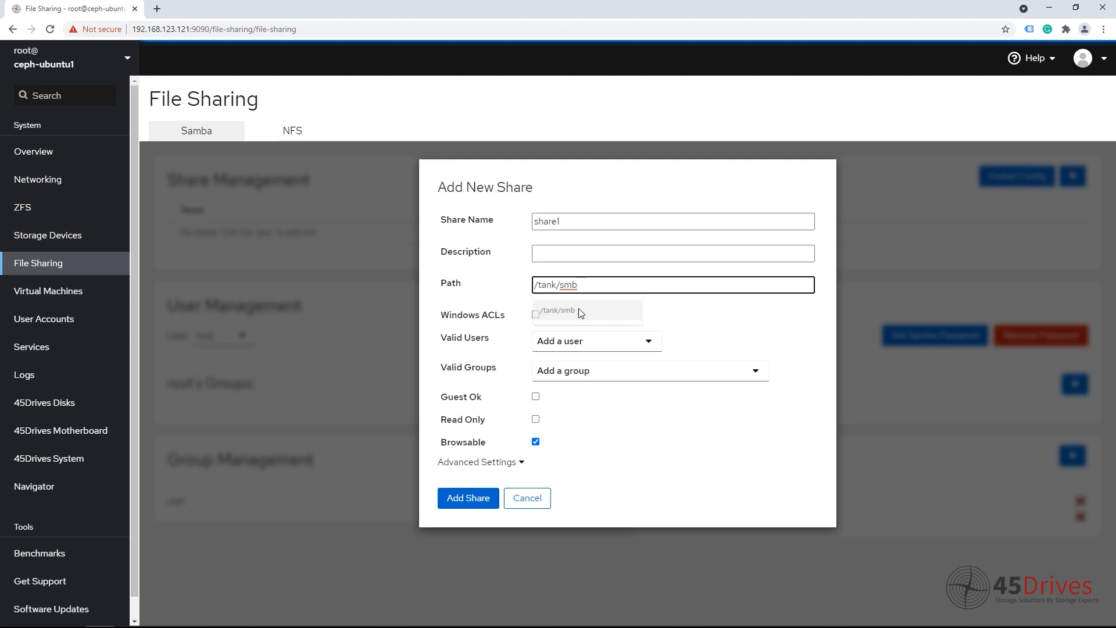
pyautogui.click(535, 315)
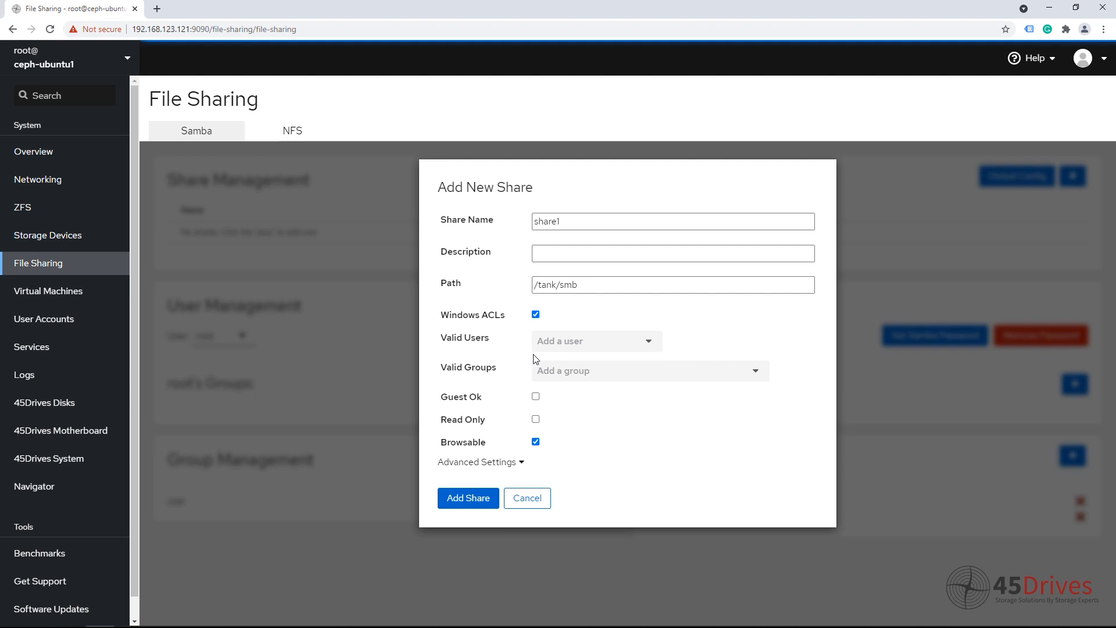
pyautogui.moveTo(506, 443)
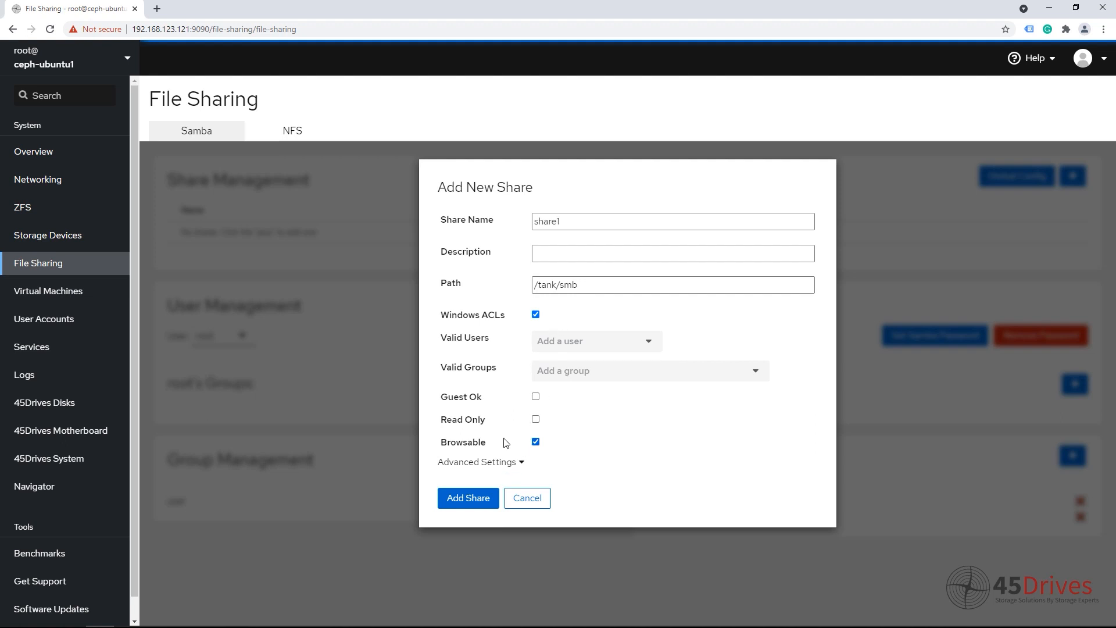
# Step: Populate shadow copy parameters in share1's advanced settings and add the share
pyautogui.click(480, 461)
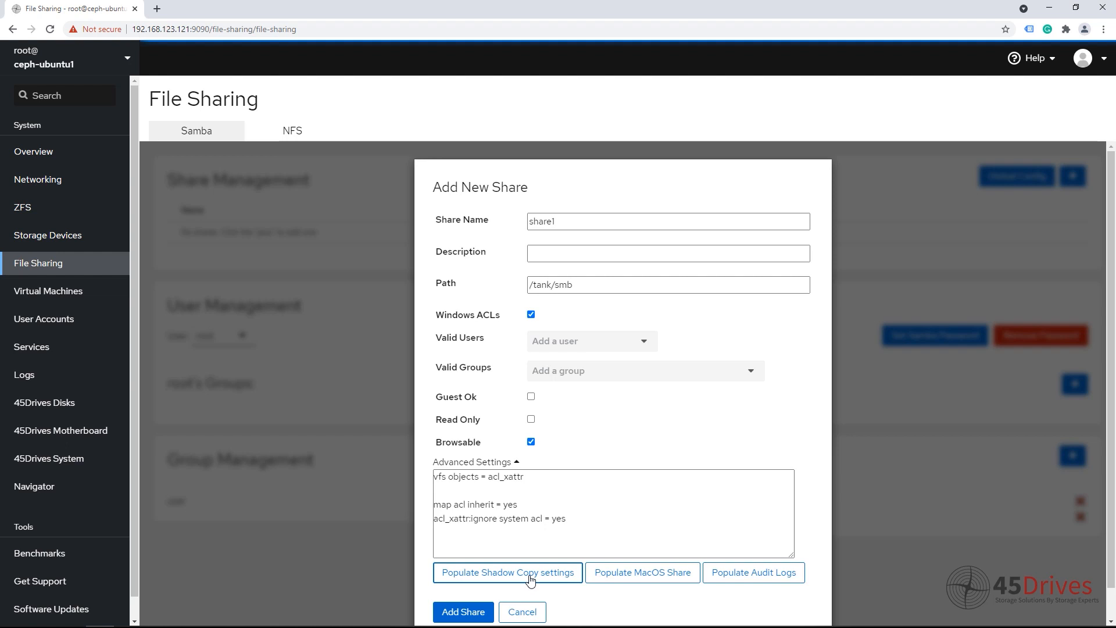
pyautogui.click(507, 572)
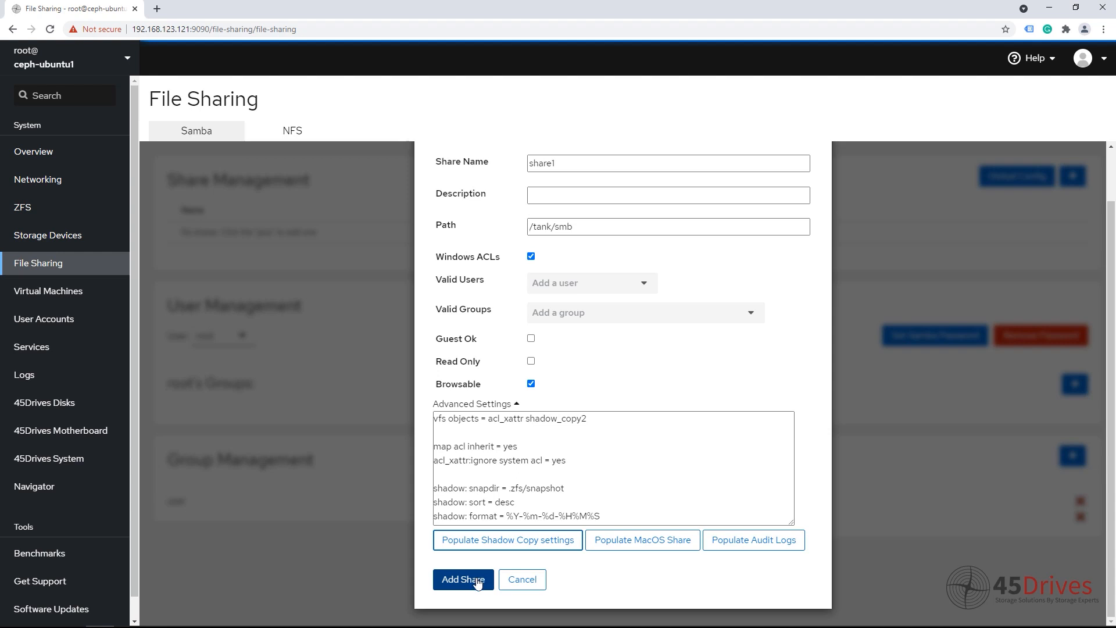
pyautogui.click(462, 579)
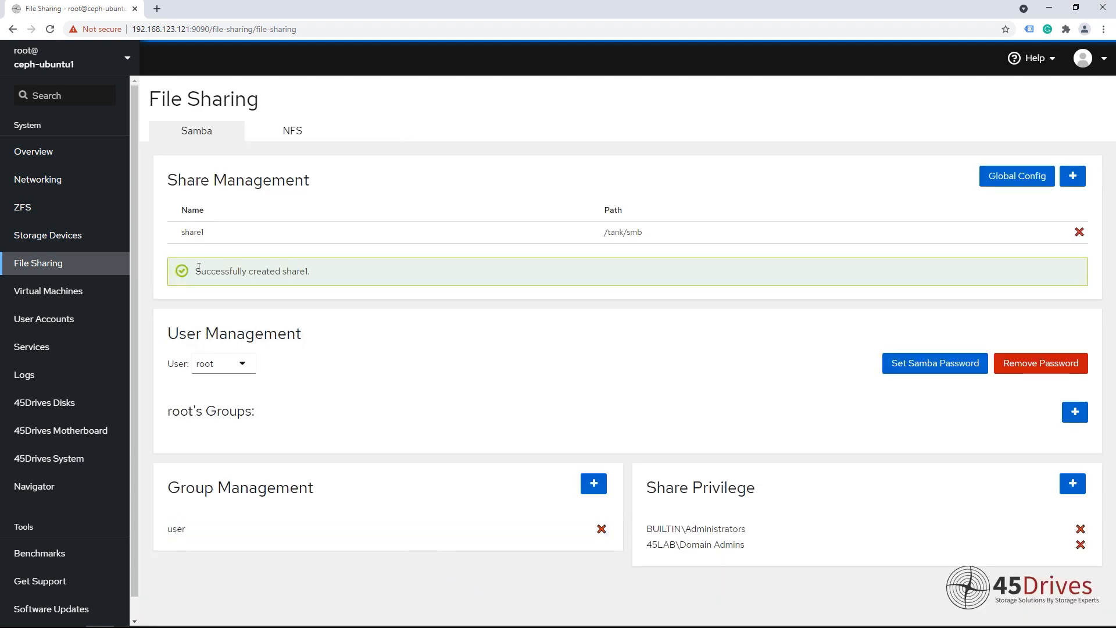
pyautogui.moveTo(436, 237)
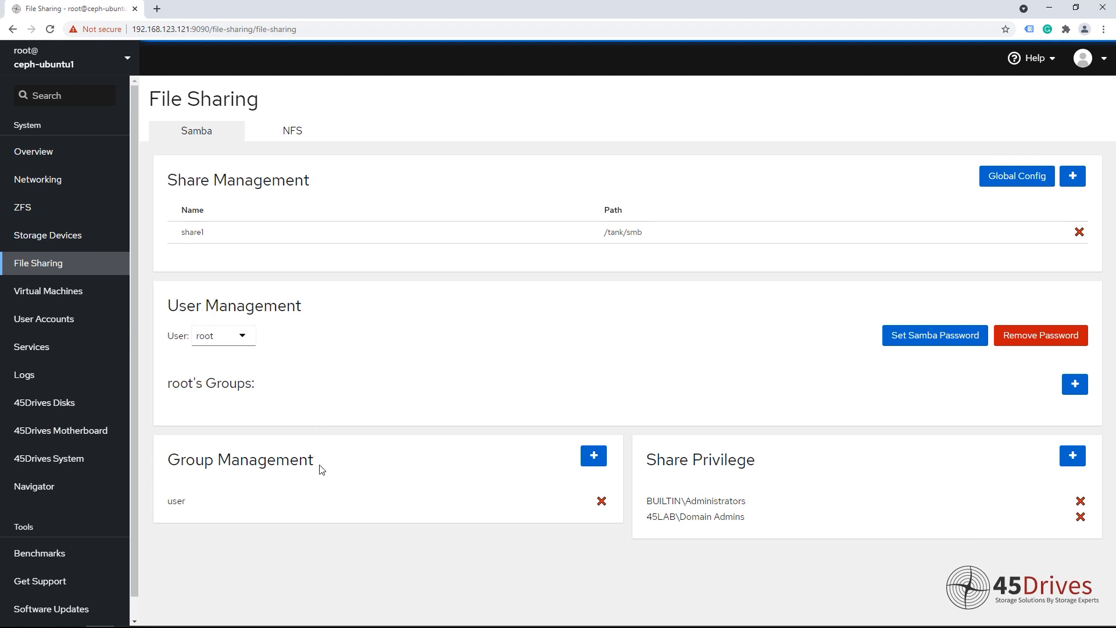
pyautogui.moveTo(423, 458)
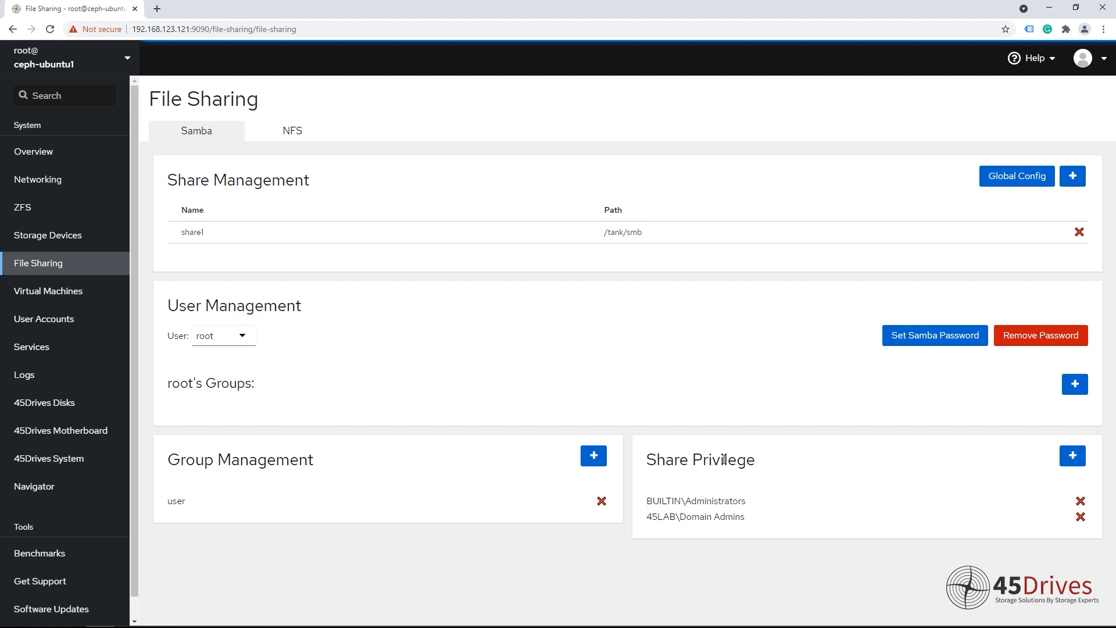
pyautogui.moveTo(34, 124)
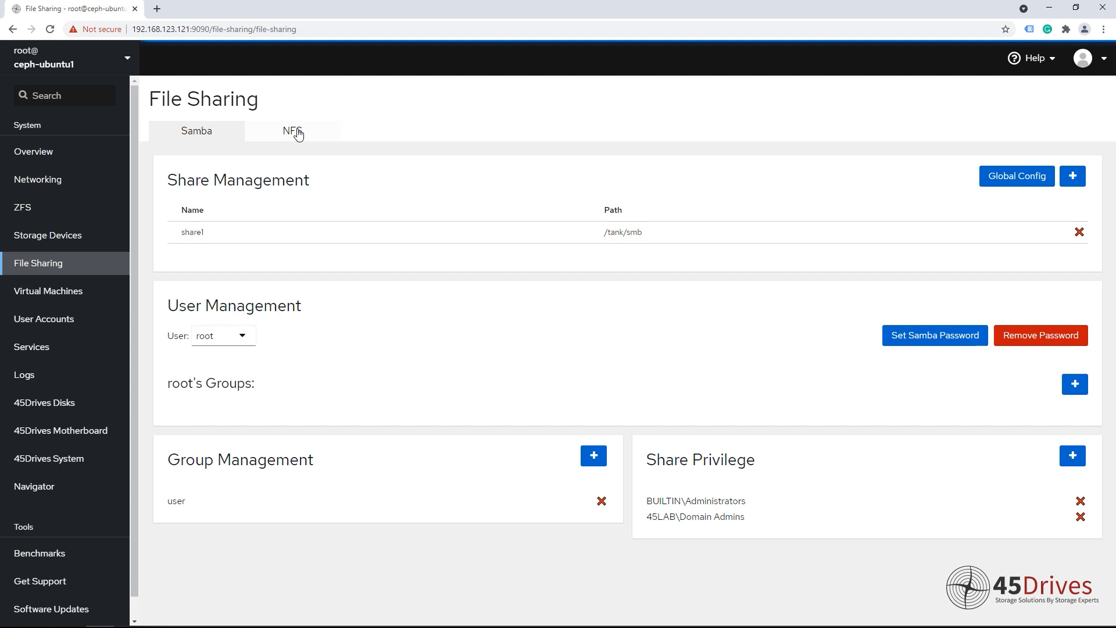
# Step: Add NFS export export1 at /tank/nfs open to any IP (*) with default options
pyautogui.click(292, 132)
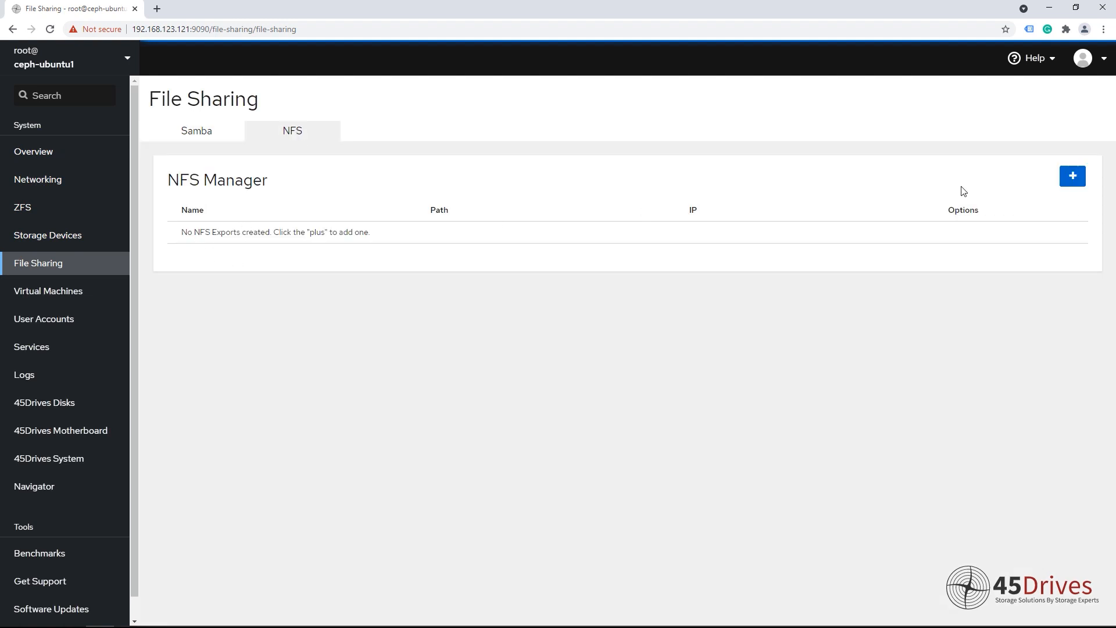
pyautogui.click(1072, 176)
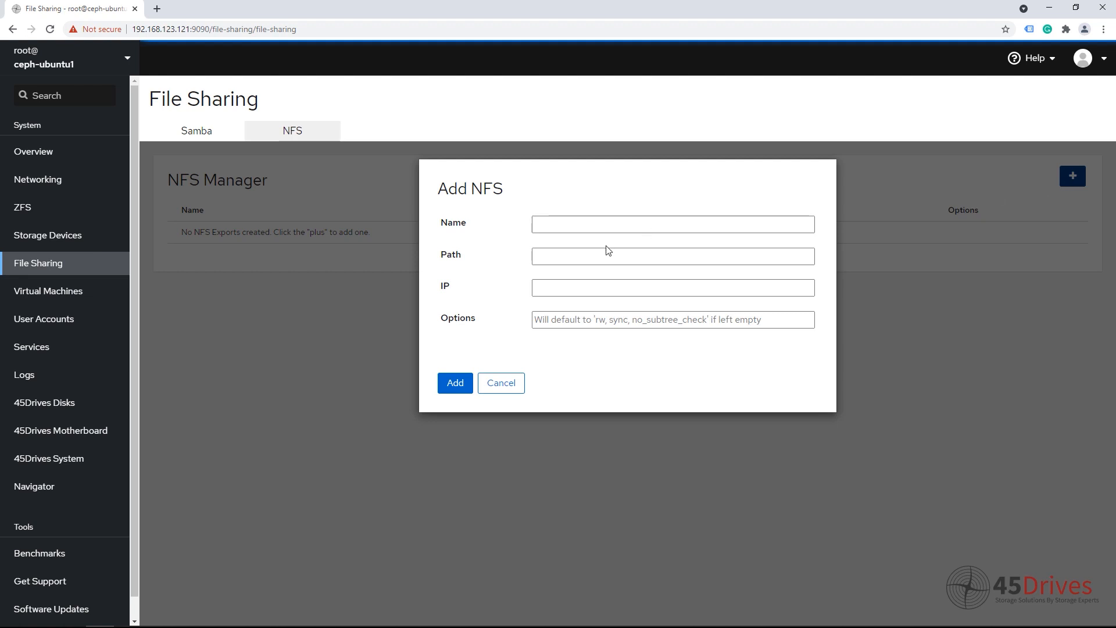
pyautogui.write('expor')
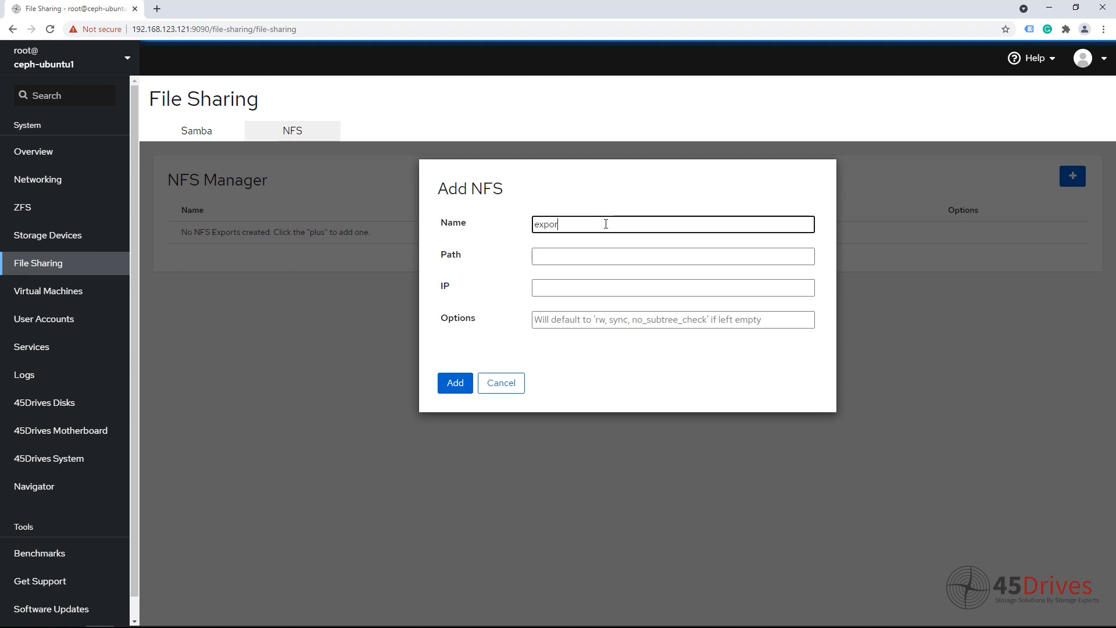
pyautogui.write('/tank/nfs')
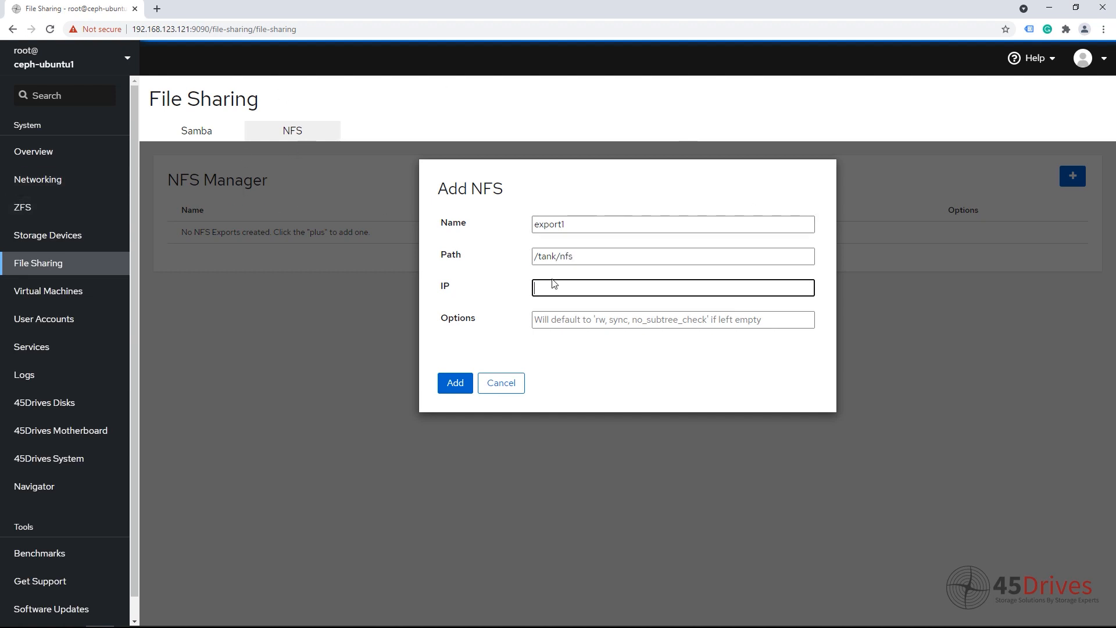
pyautogui.write('*')
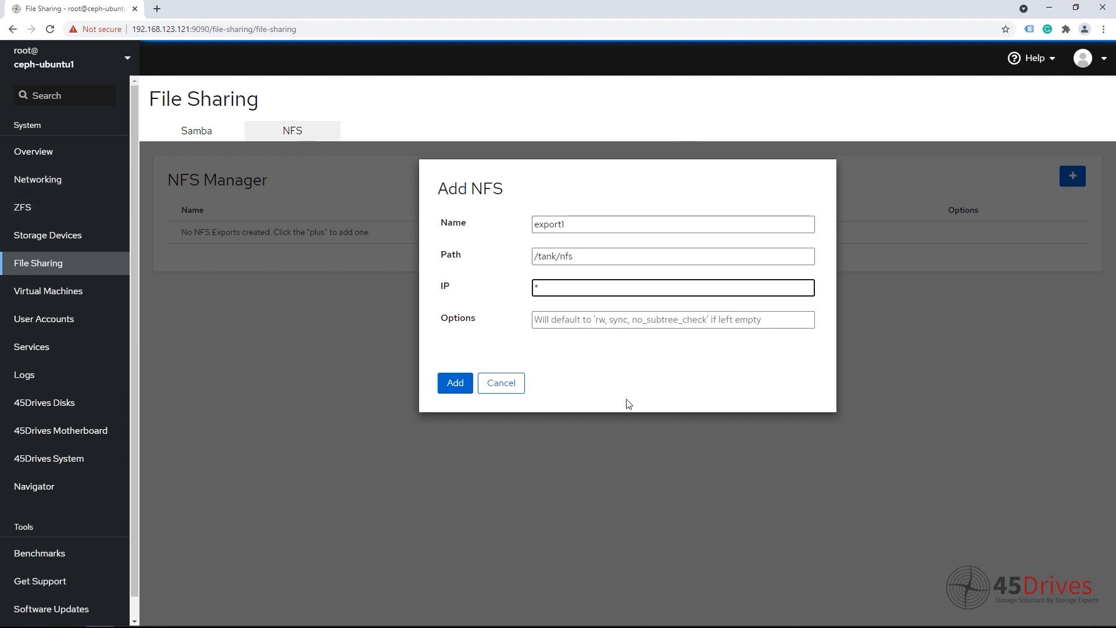
pyautogui.click(455, 382)
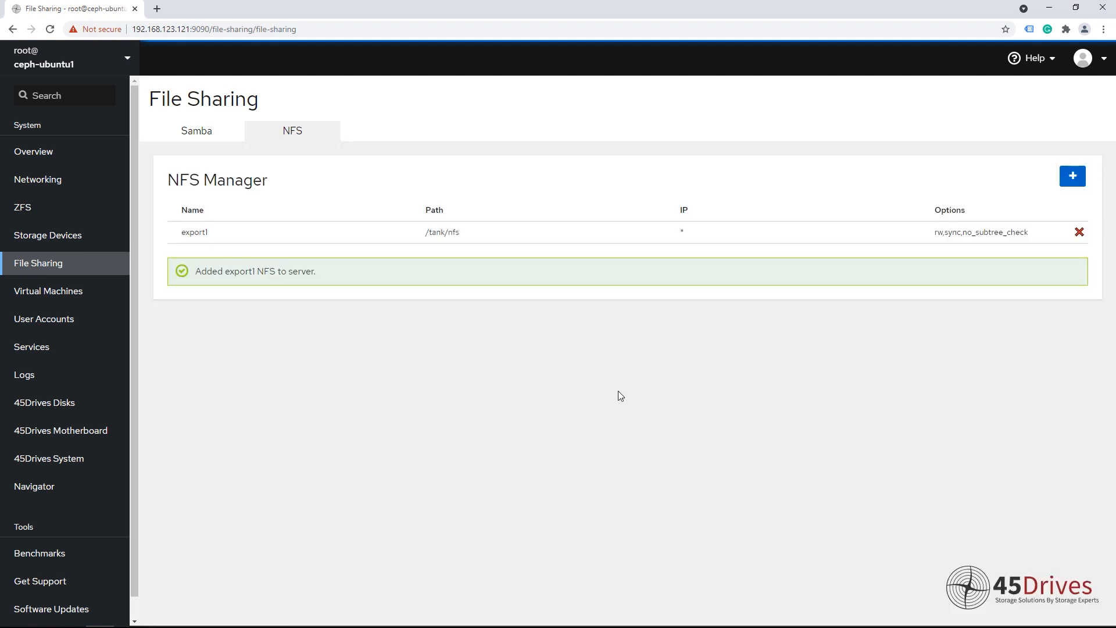
pyautogui.moveTo(64, 318)
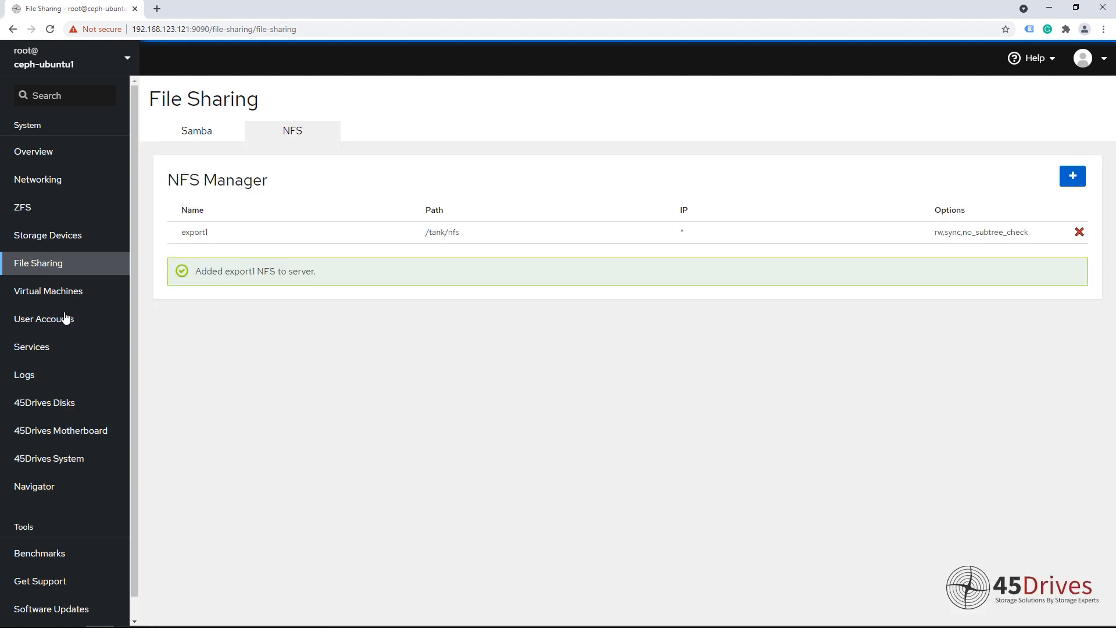
# Step: Switch between Samba and NFS pages to confirm share1 and export1, ending on Samba
pyautogui.click(195, 130)
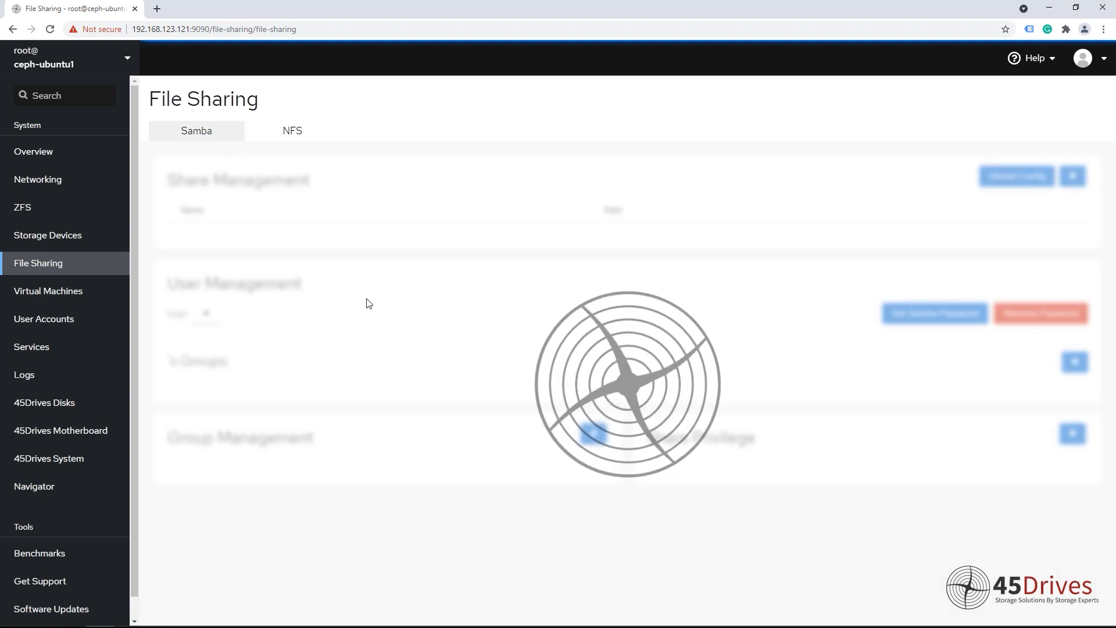
pyautogui.click(292, 130)
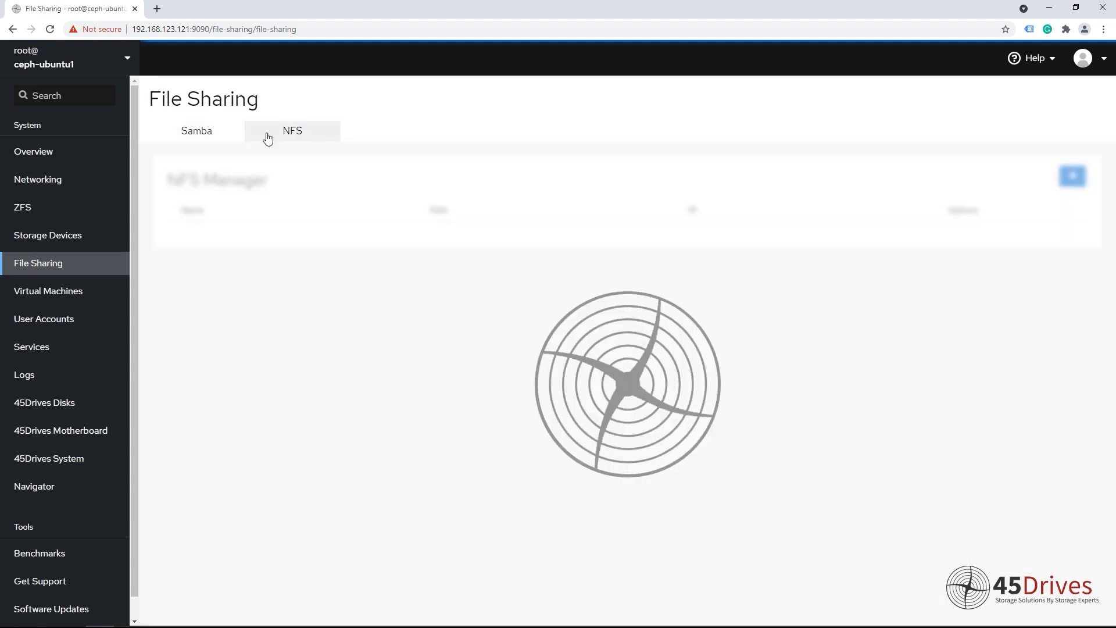
pyautogui.click(197, 132)
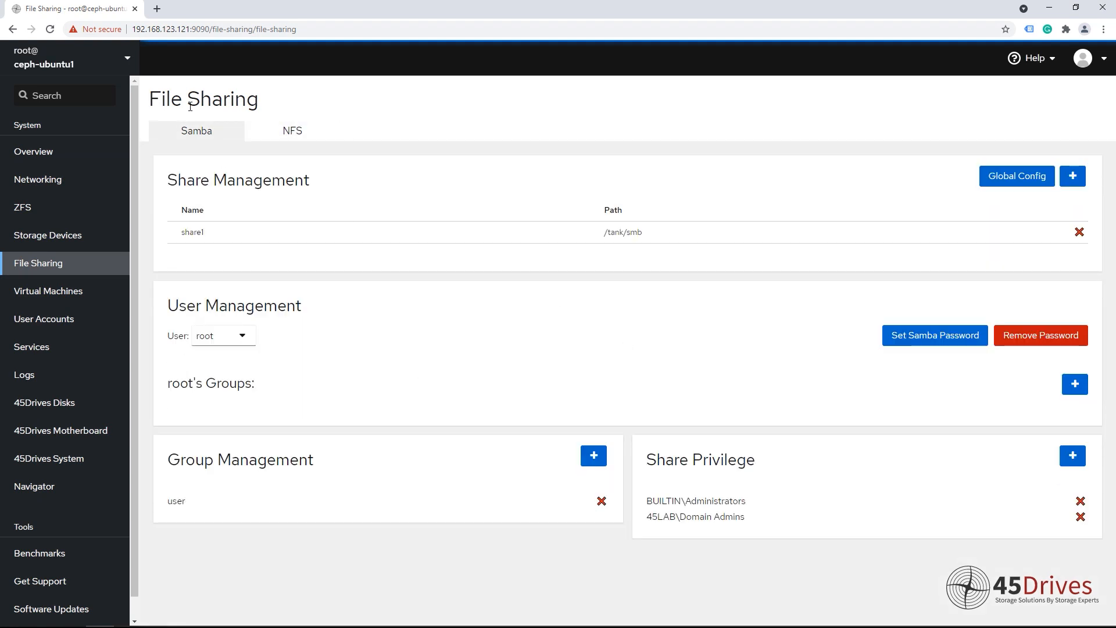
pyautogui.click(292, 130)
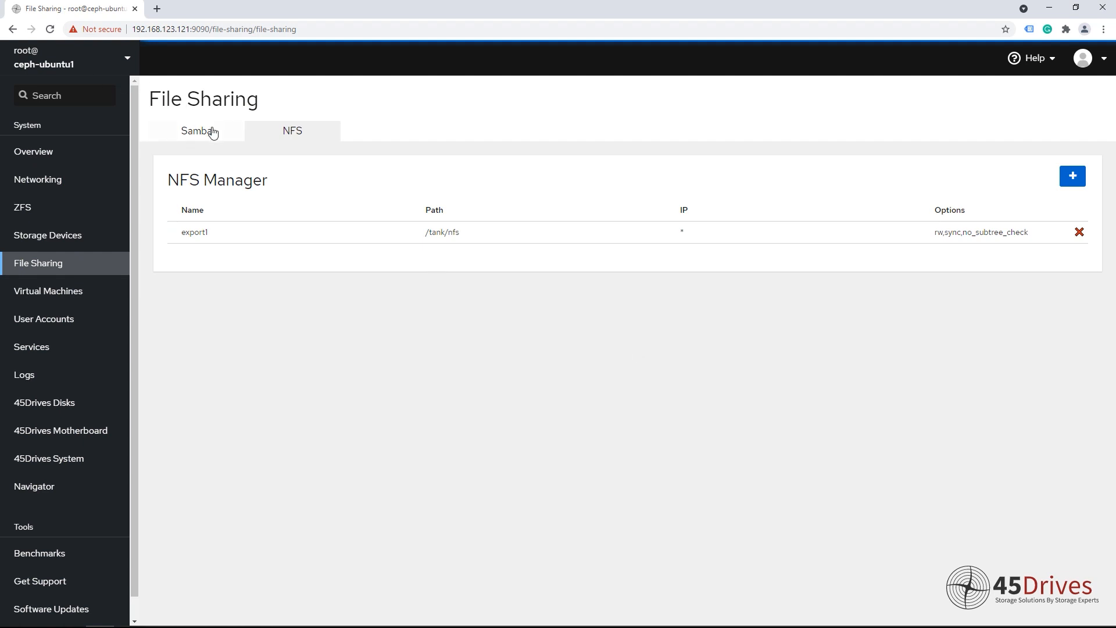
pyautogui.click(197, 131)
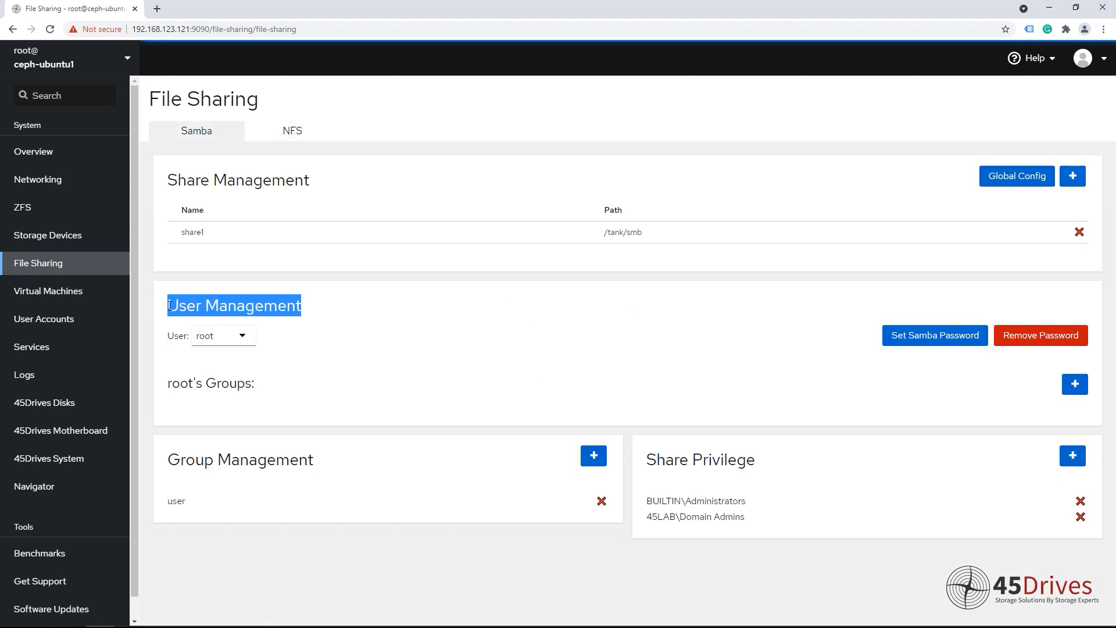
pyautogui.click(314, 312)
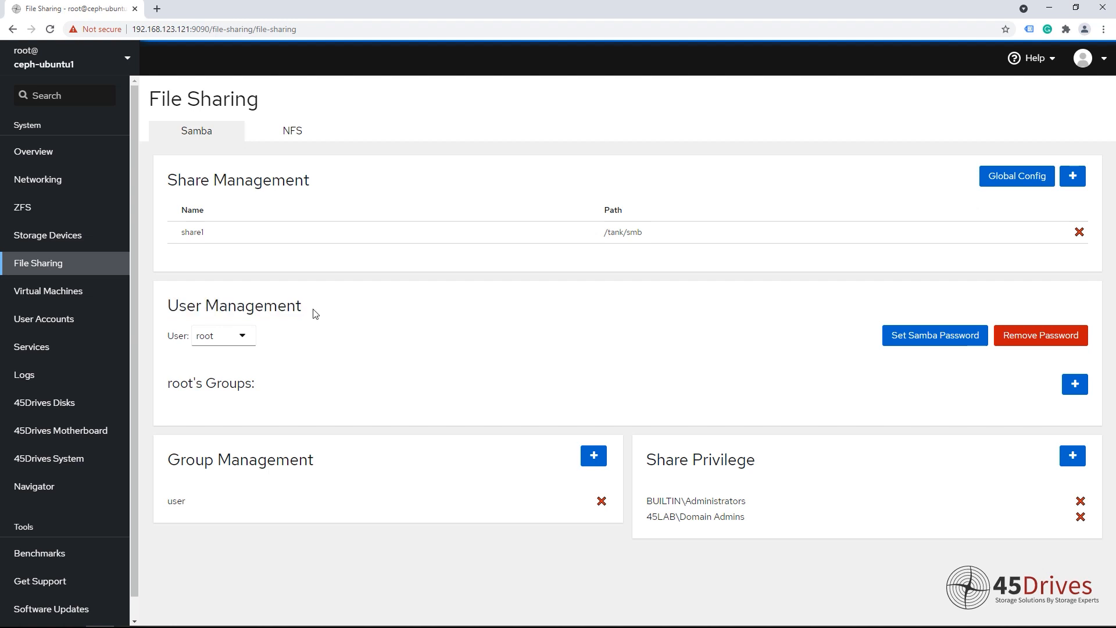